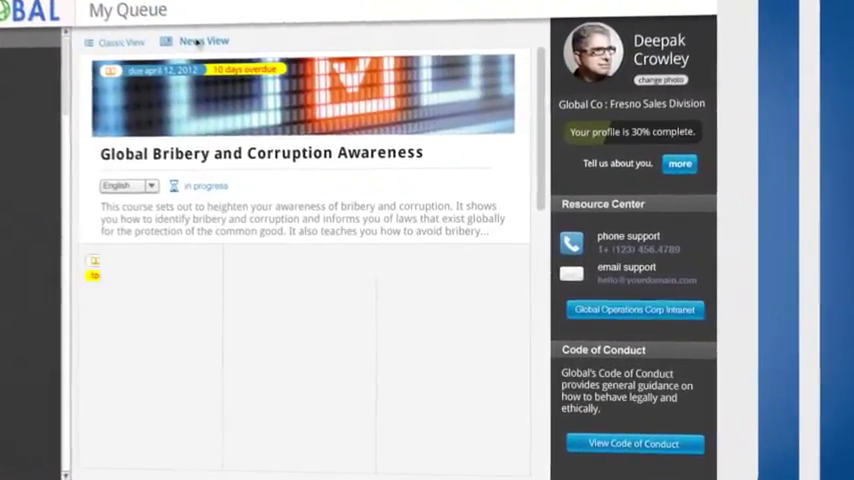
# Step: Switch the Global Corruption and Bribery course page from Overview to its star-rated user Reviews
pyautogui.scroll(-3)
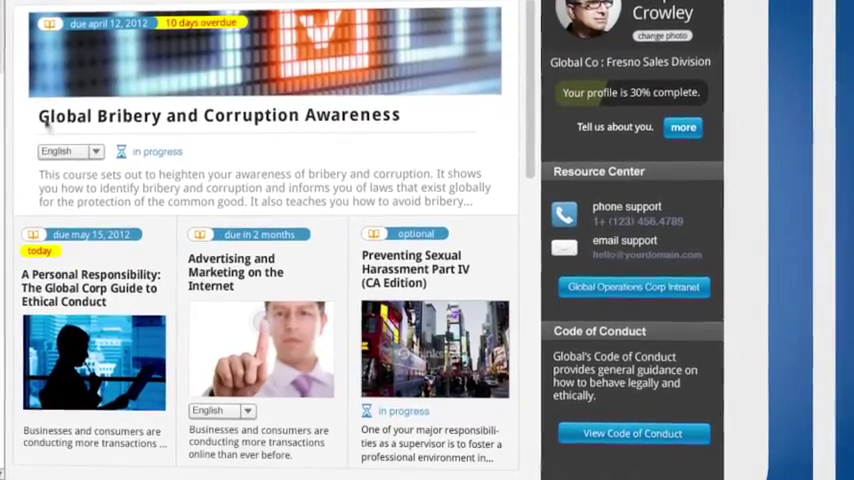
pyautogui.scroll(3)
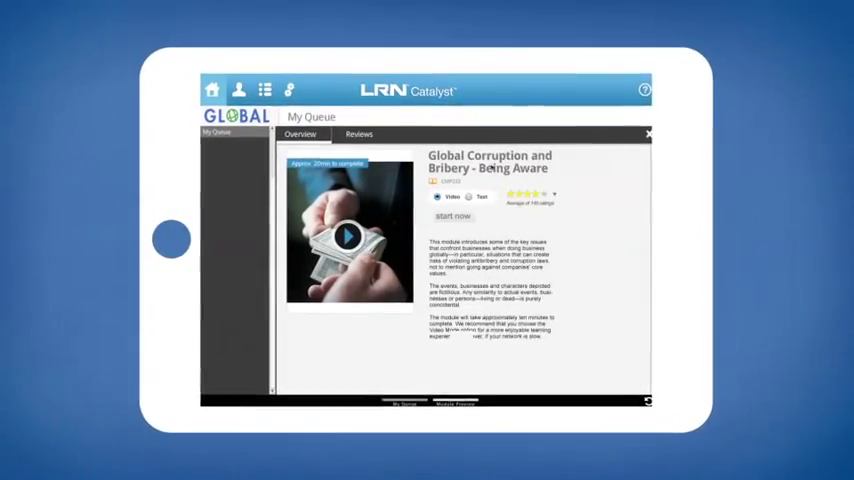
pyautogui.click(358, 134)
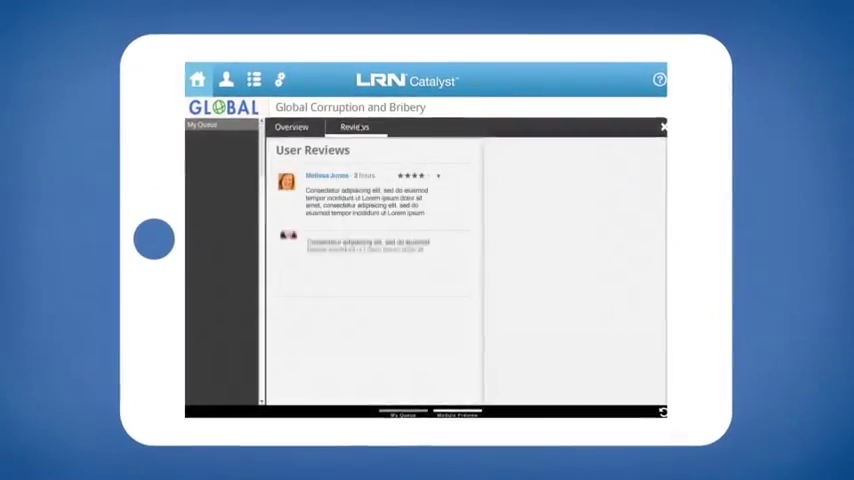